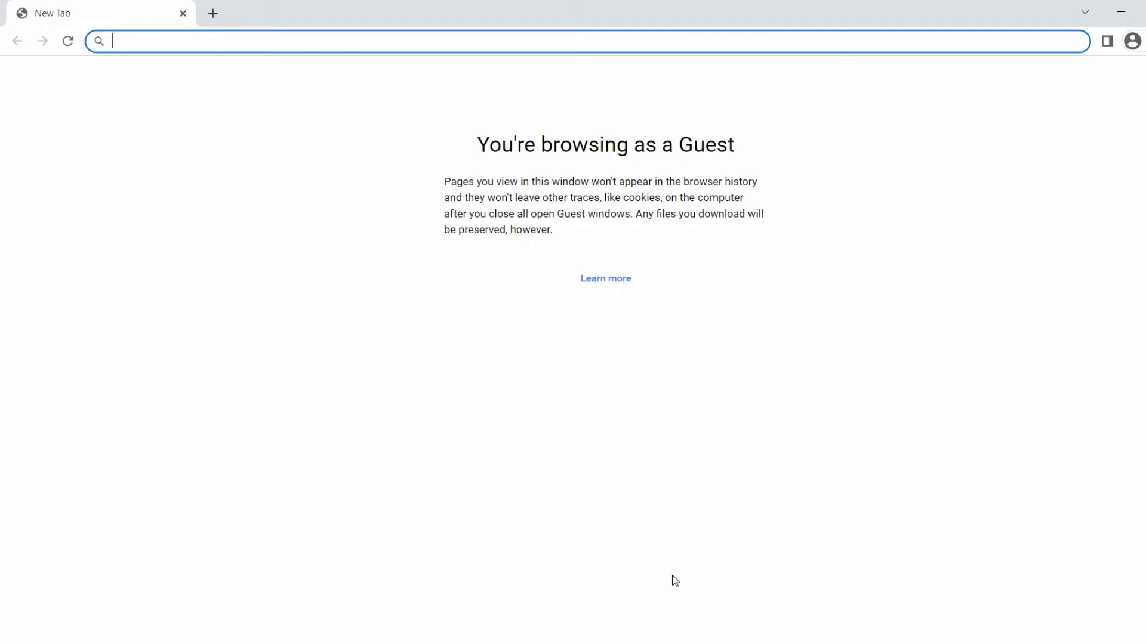
# Go to driverfujitsu.com from the Chrome address bar.
pyautogui.write('d')
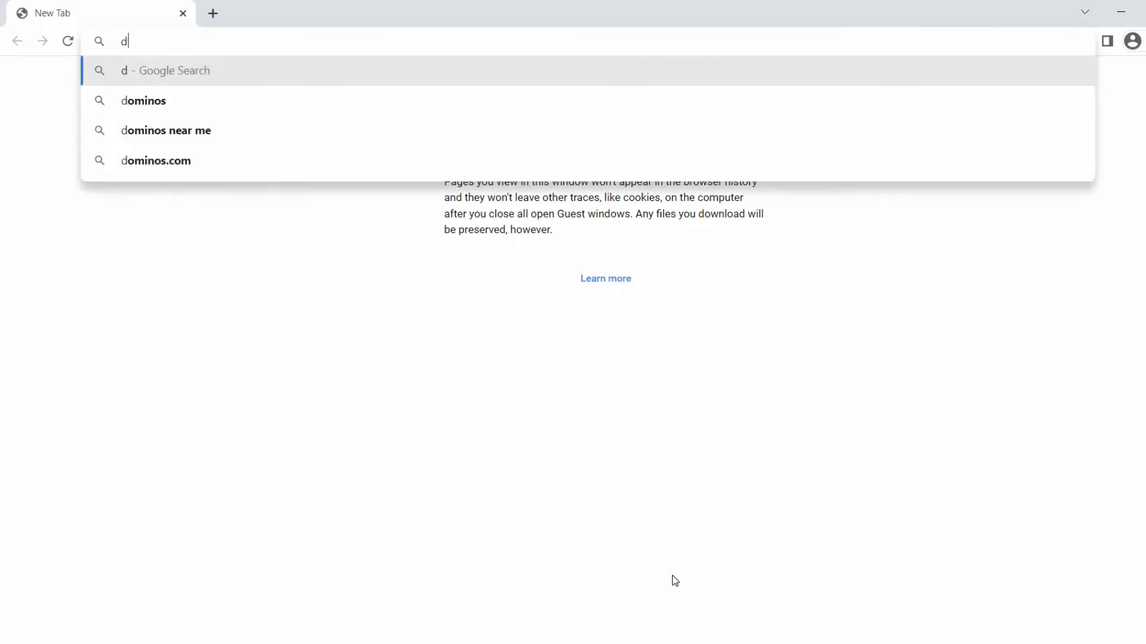
pyautogui.write('river')
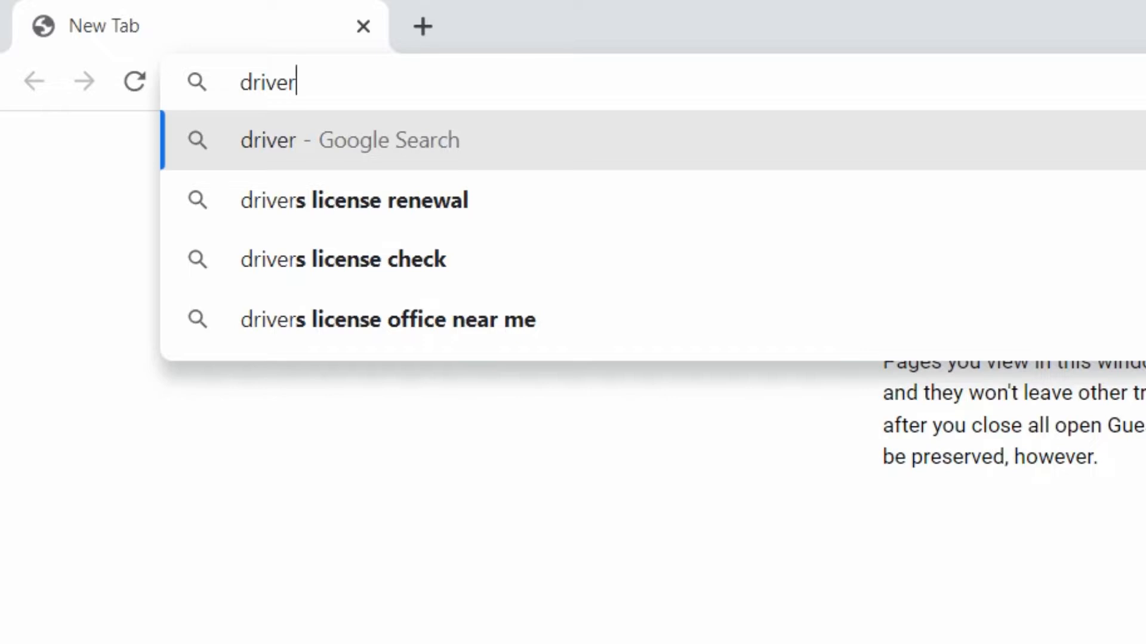
pyautogui.write('fujitsu.com')
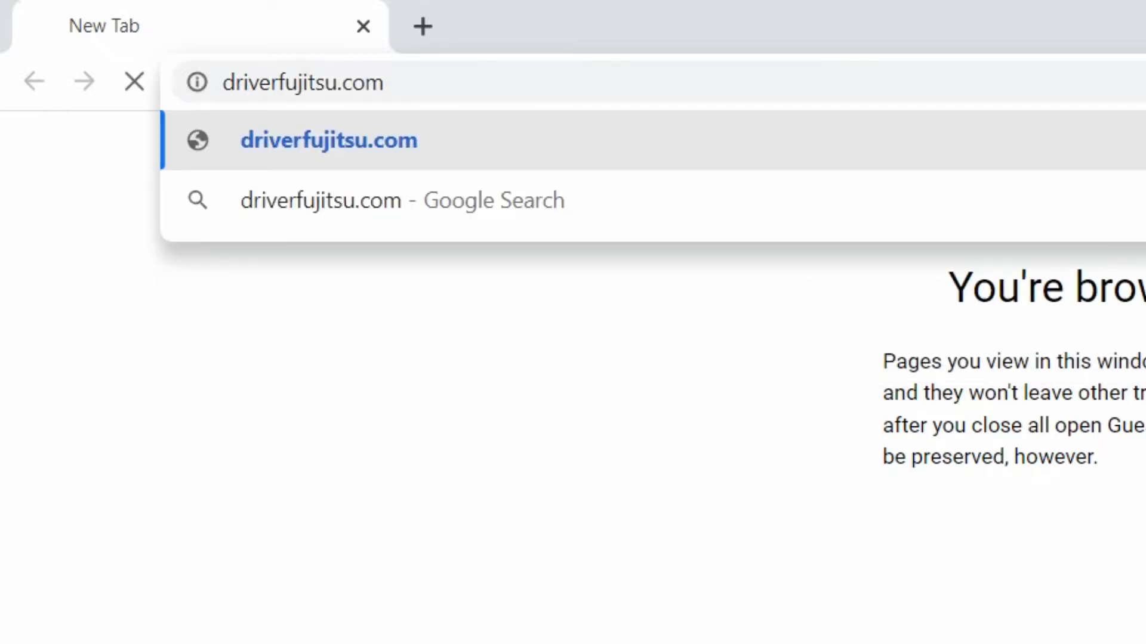
pyautogui.press('Enter')
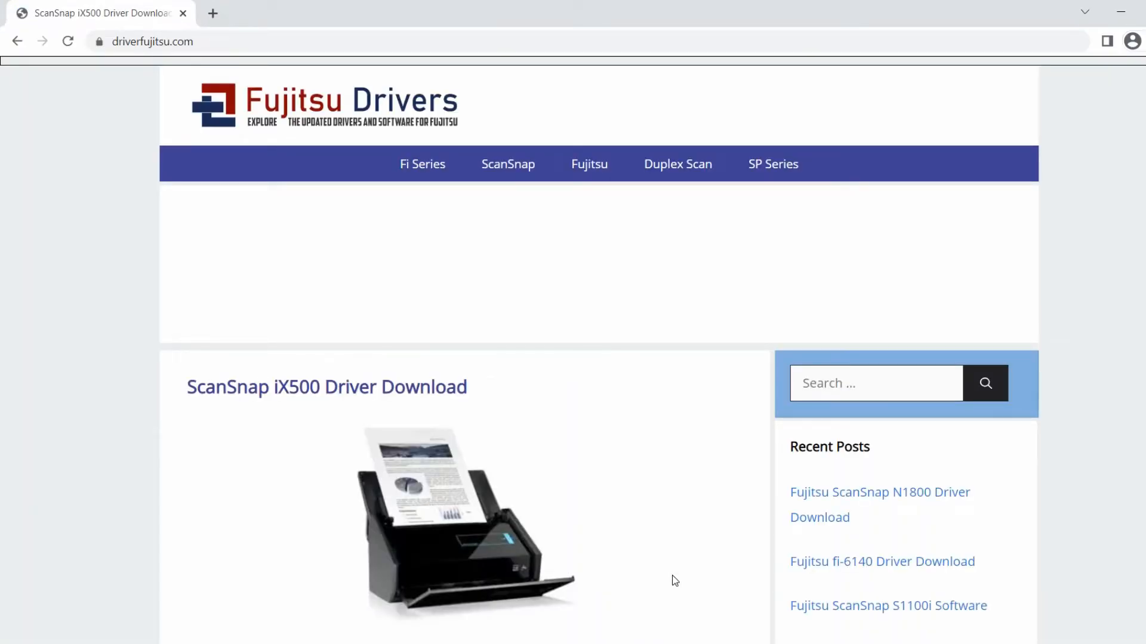
# Search the Fujitsu Drivers site for 'scansnap ix1500'.
pyautogui.scroll(-3)
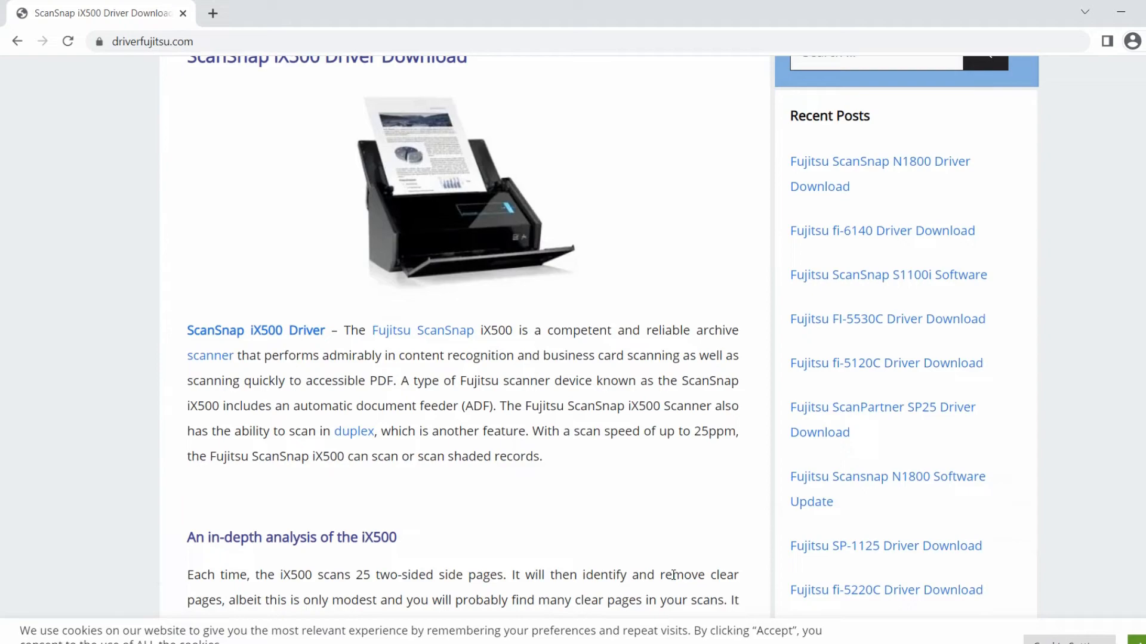
pyautogui.scroll(-3)
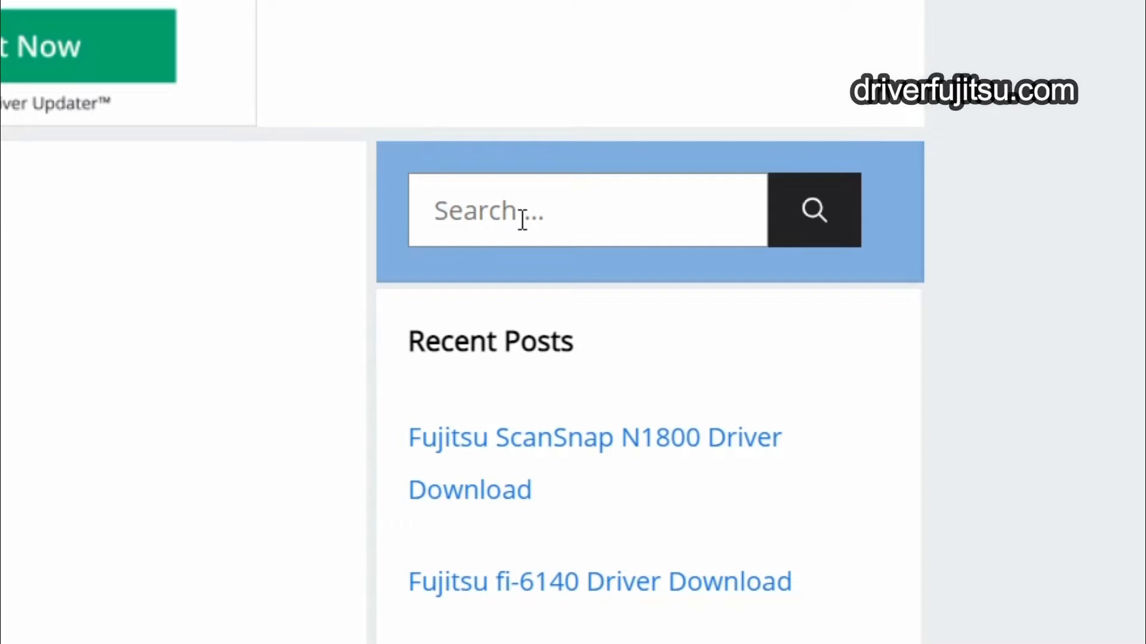
pyautogui.write('scansnap')
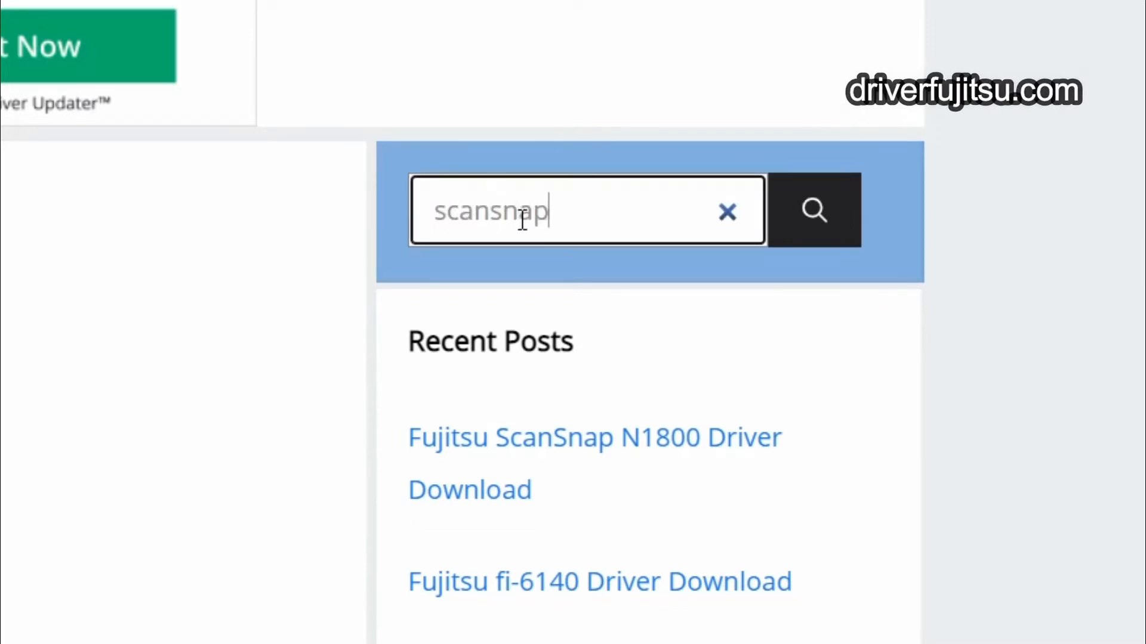
pyautogui.write('ix1')
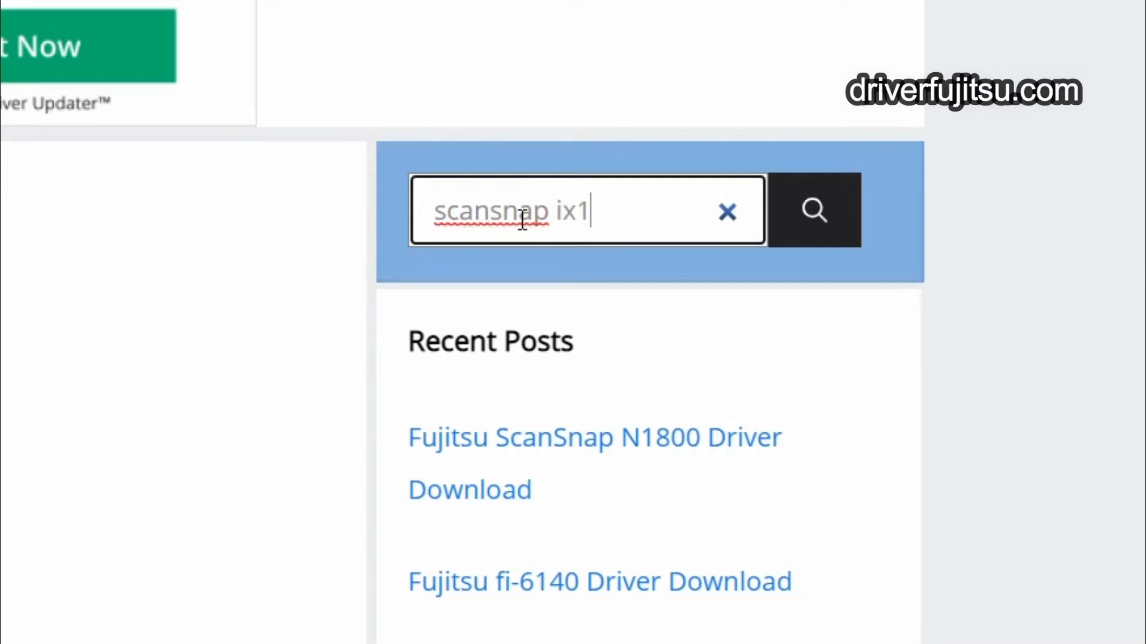
pyautogui.write('500')
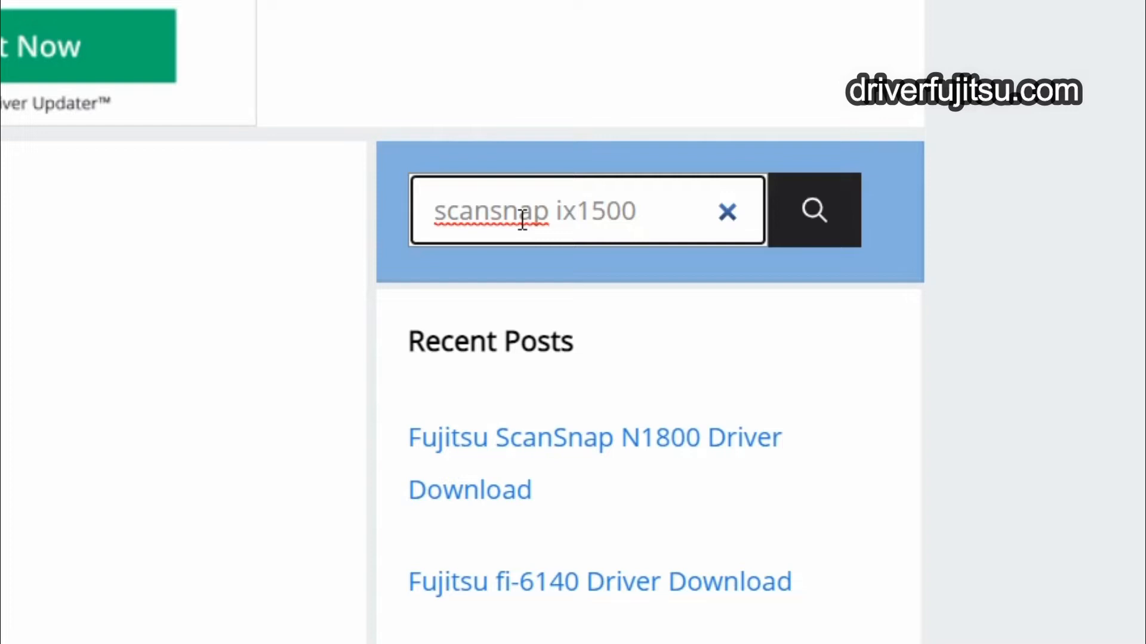
pyautogui.click(814, 211)
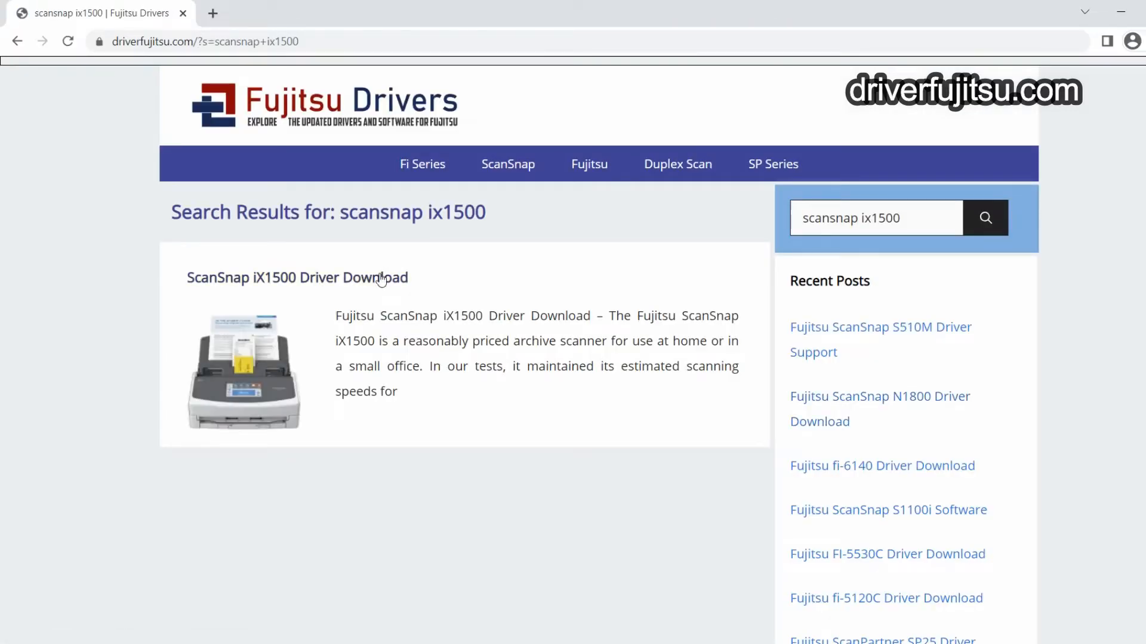
# From the ScanSnap iX1500 Driver Download page, download the Windows installer (WinSSHDownload .exe).
pyautogui.click(296, 277)
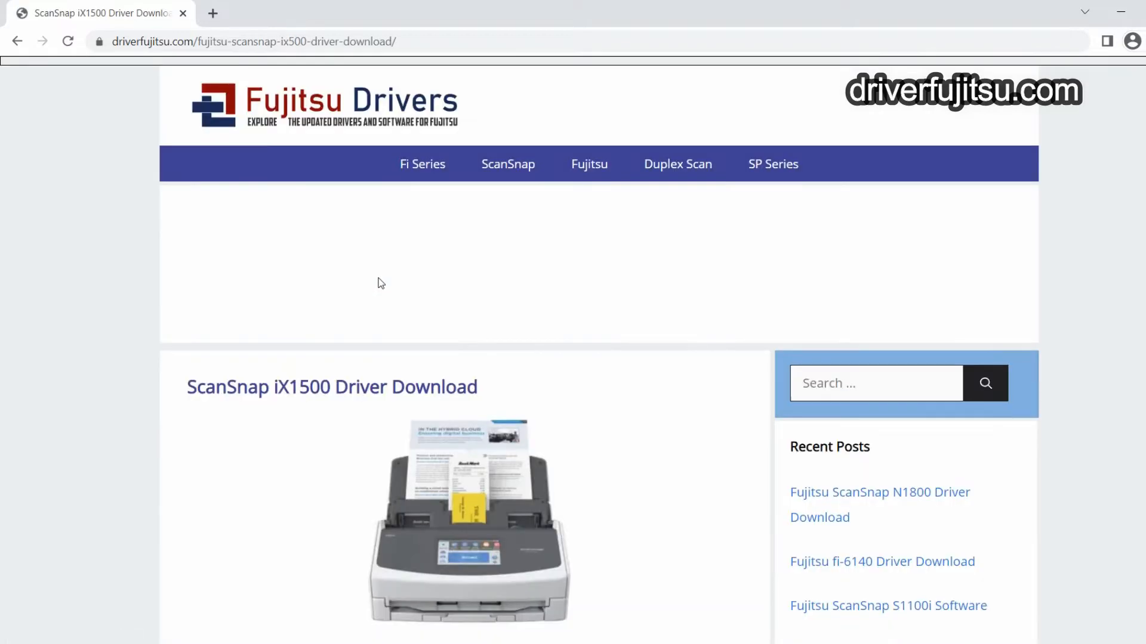
pyautogui.scroll(-3)
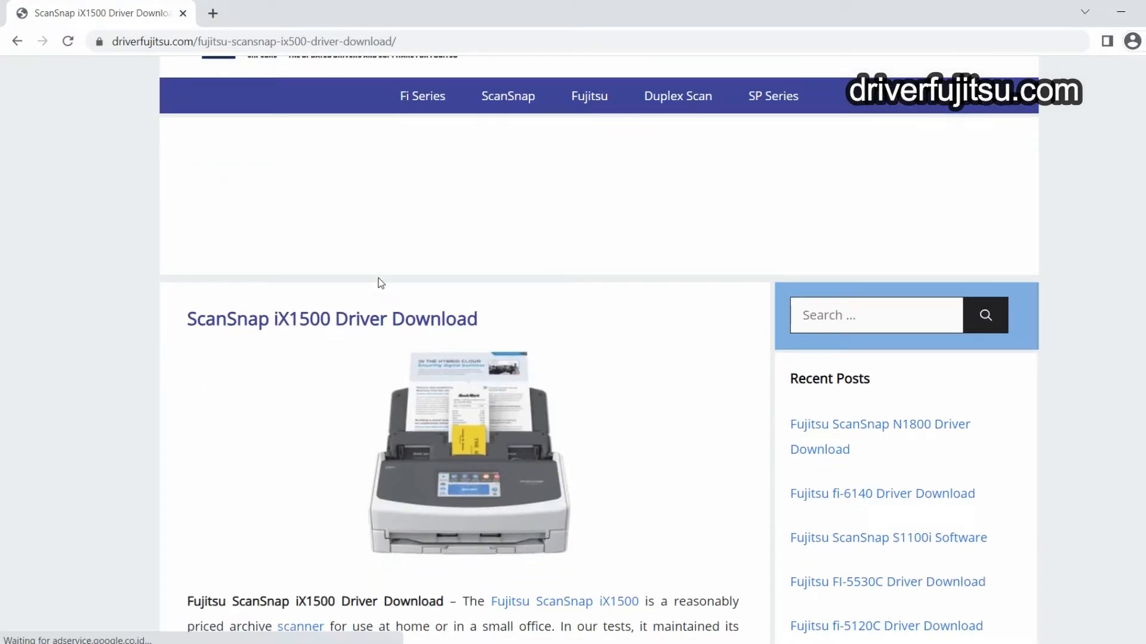
pyautogui.scroll(-3)
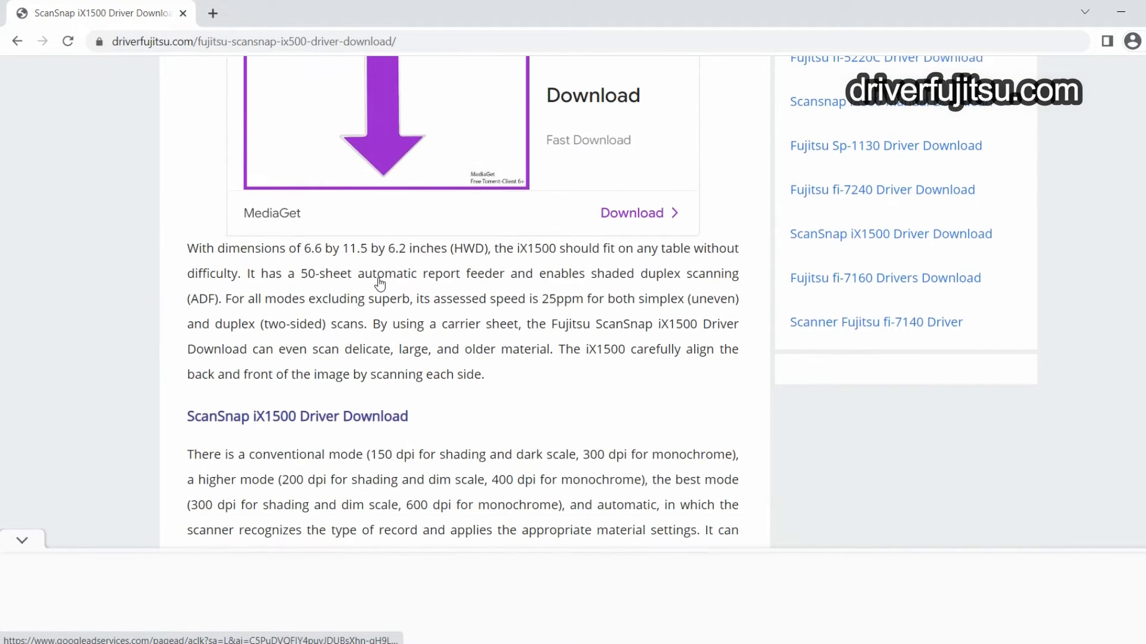
pyautogui.scroll(-3)
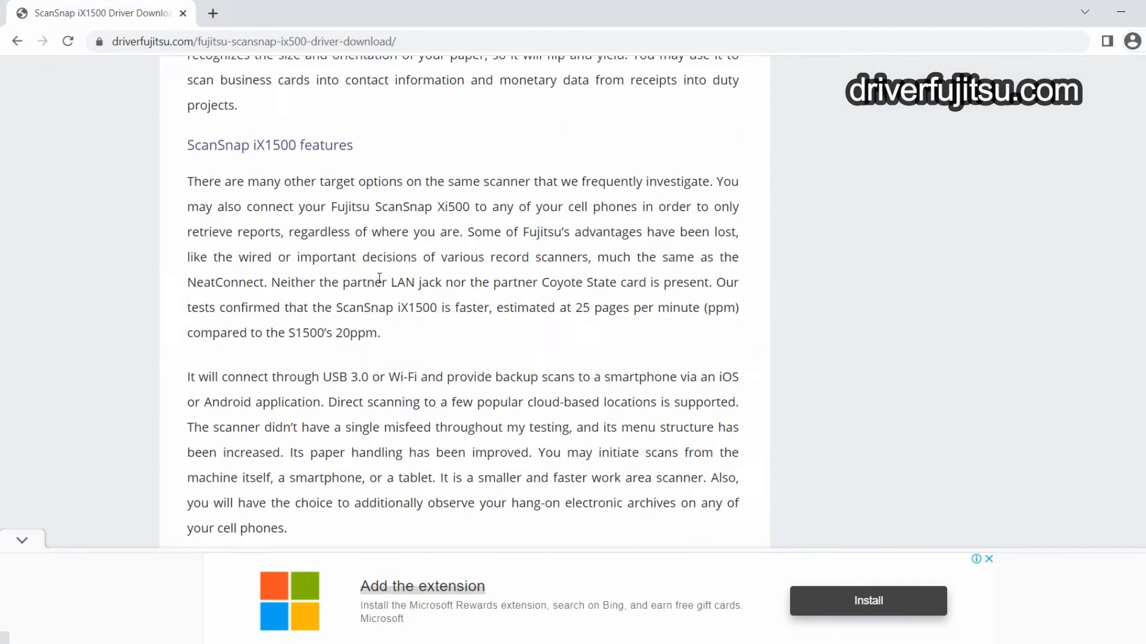
pyautogui.scroll(-3)
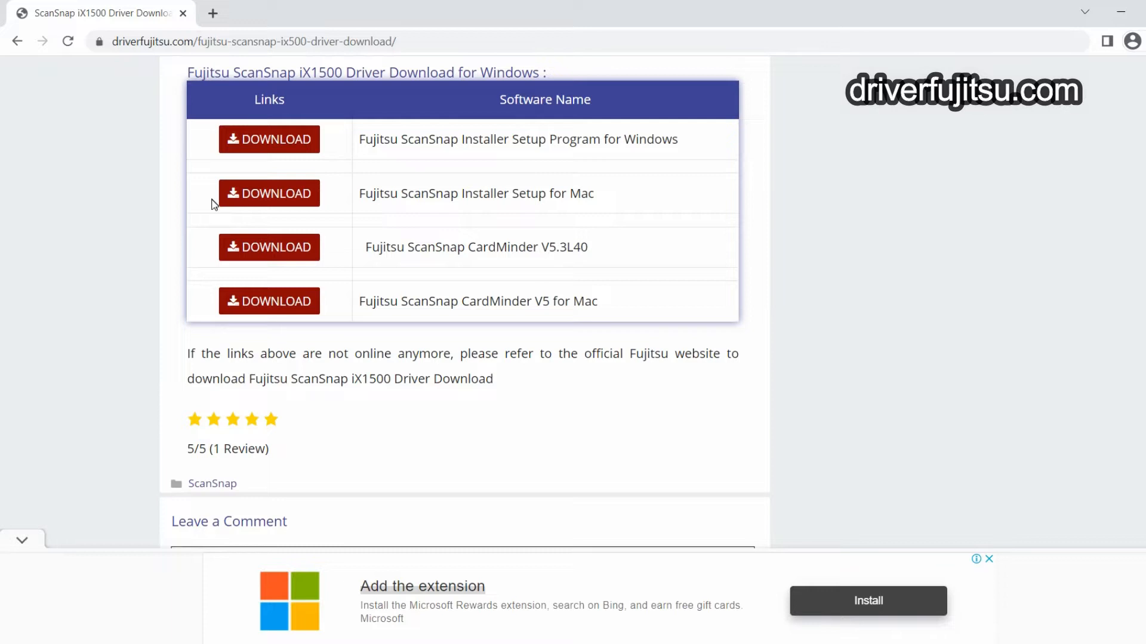
pyautogui.click(270, 138)
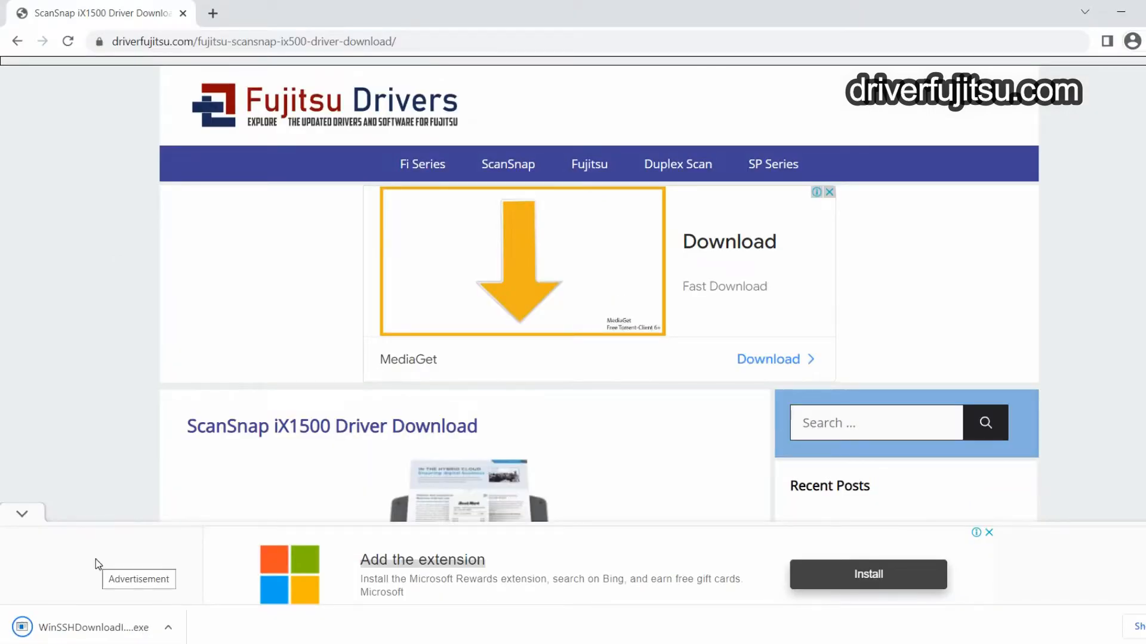
# Run the downloaded WinSSHDownload .exe from Chrome's download bar.
pyautogui.scroll(-3)
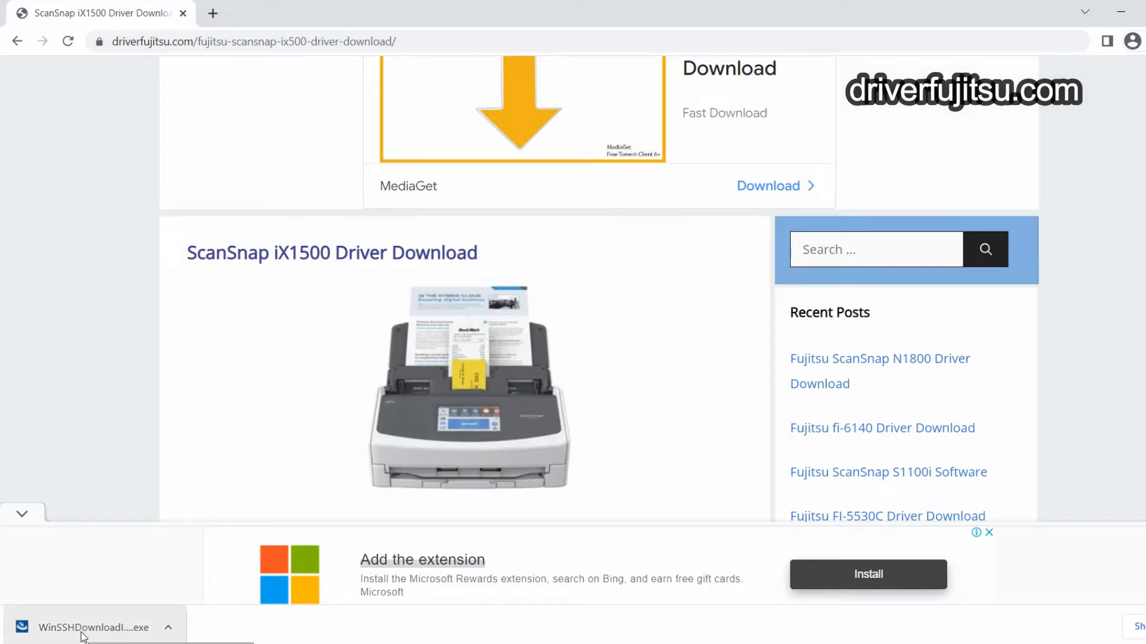
pyautogui.click(89, 626)
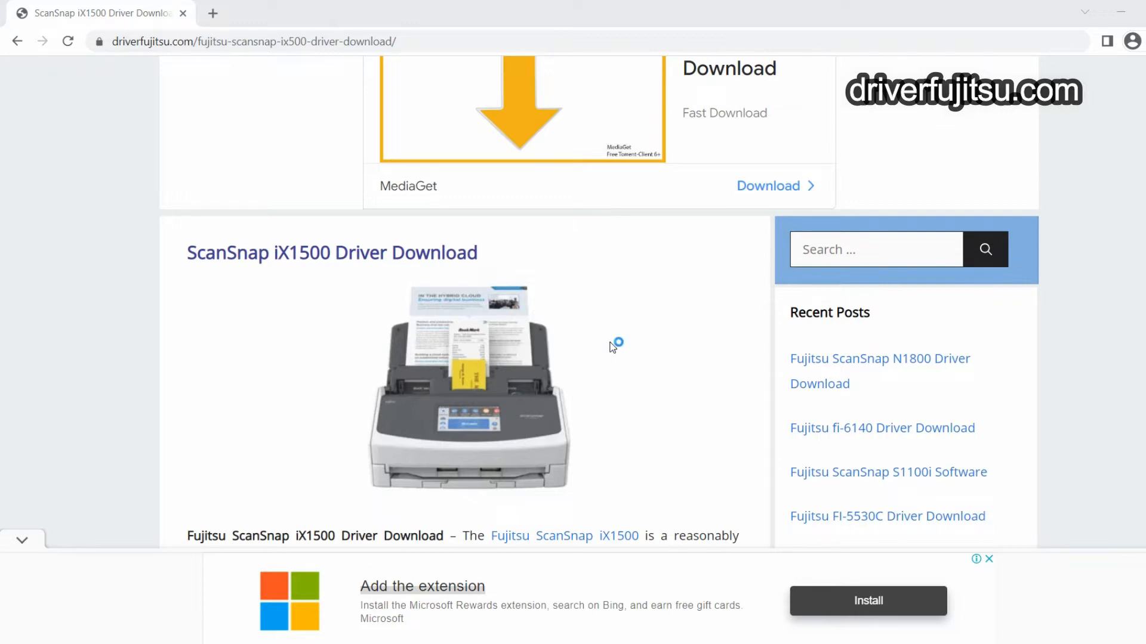
pyautogui.moveTo(613, 346)
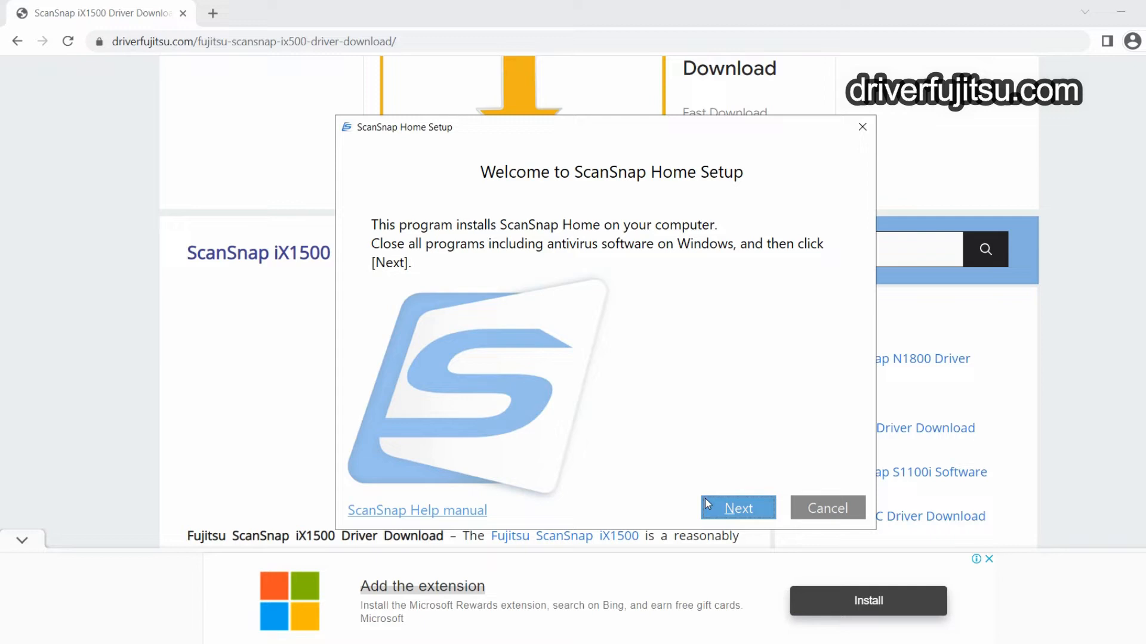
# Proceed through ScanSnap Home Setup with the Typical location and begin the installation.
pyautogui.click(737, 507)
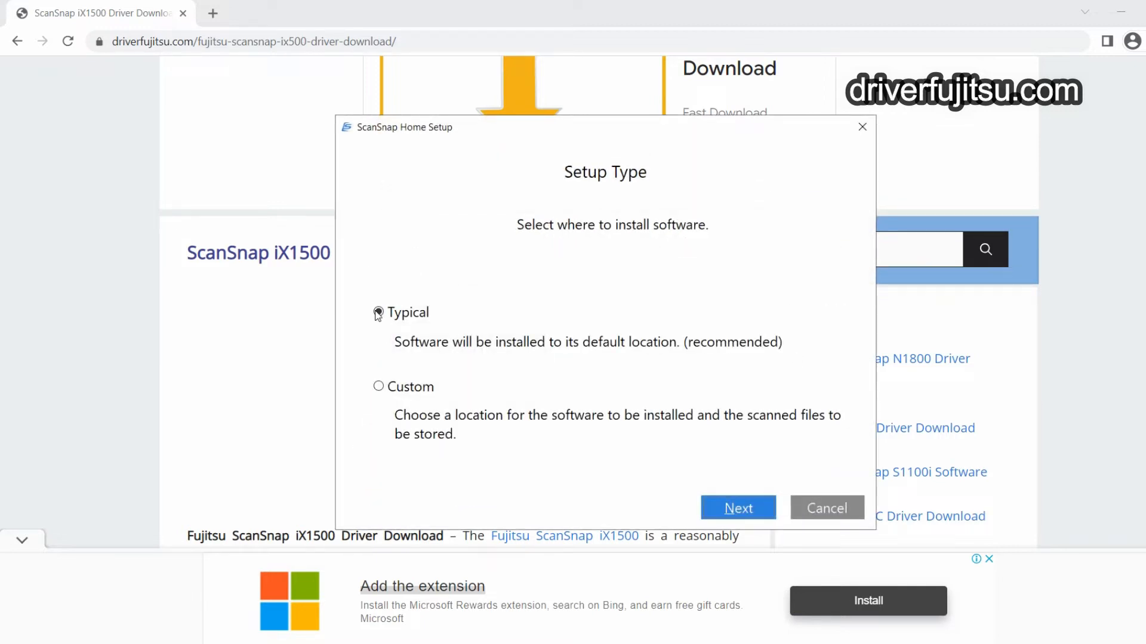
pyautogui.click(737, 507)
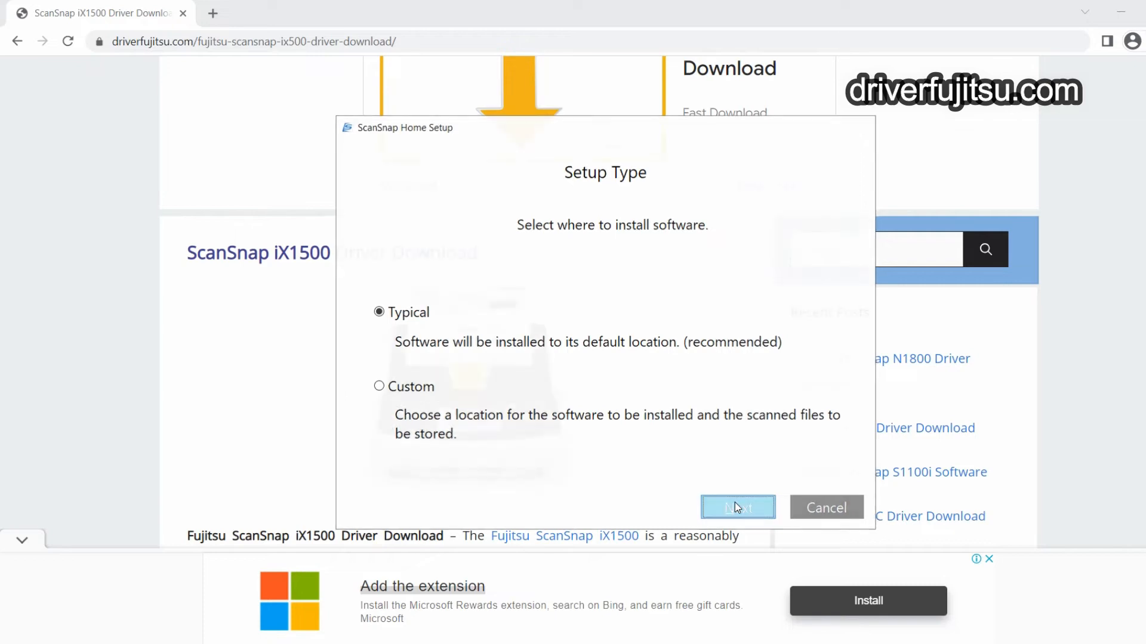
pyautogui.click(737, 508)
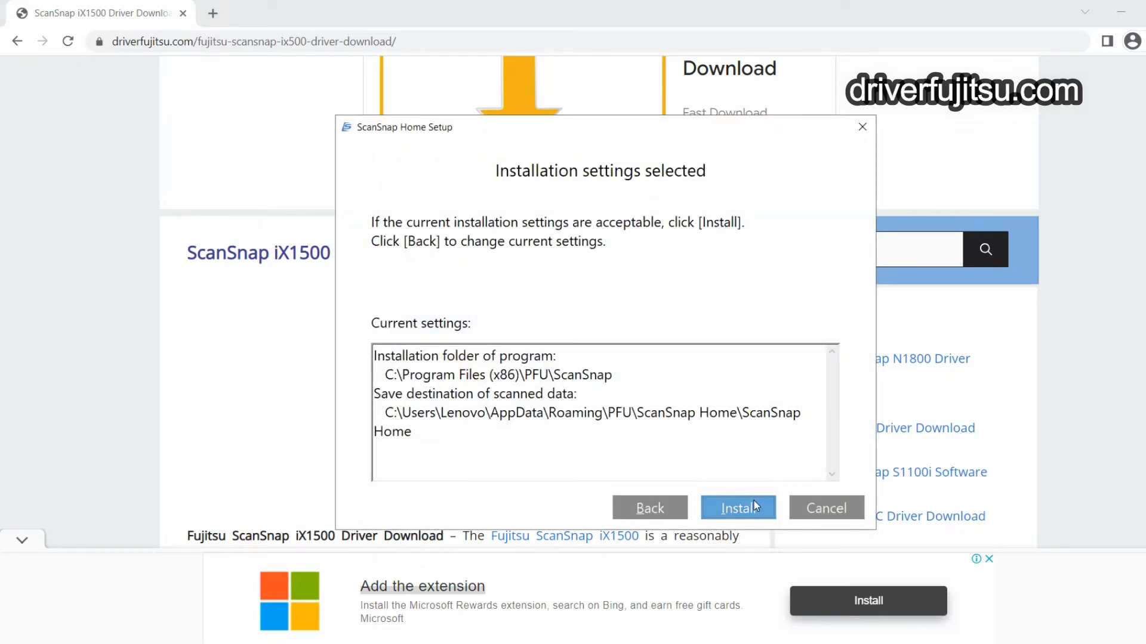
pyautogui.click(738, 508)
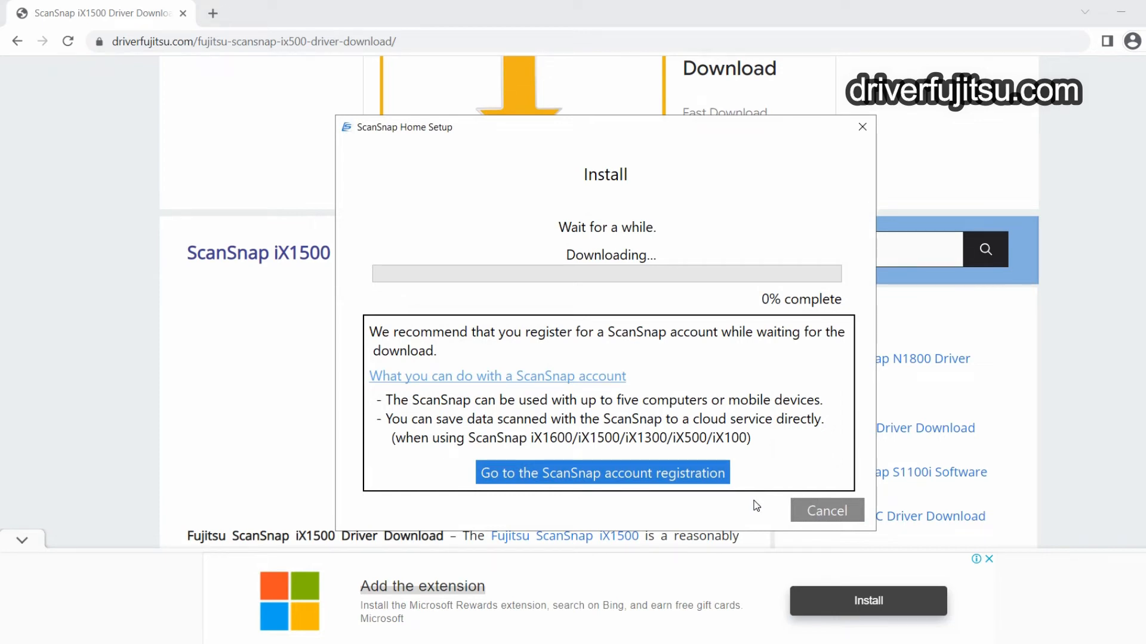
pyautogui.moveTo(561, 260)
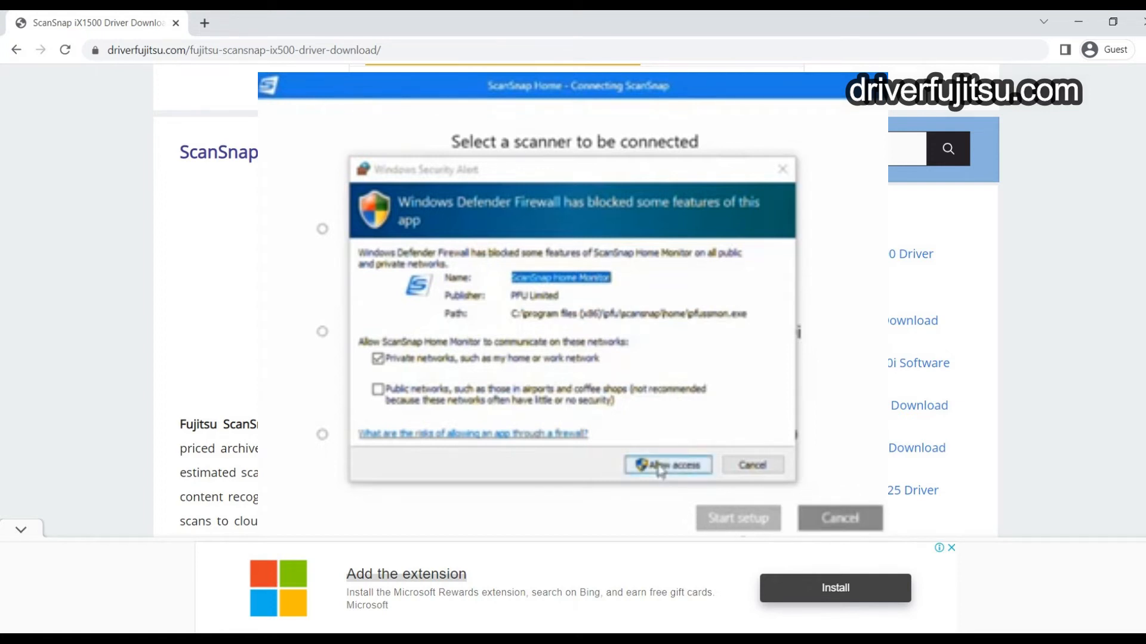
# Allow ScanSnap Home Monitor through the firewall and choose the iX1500 scanner.
pyautogui.click(667, 464)
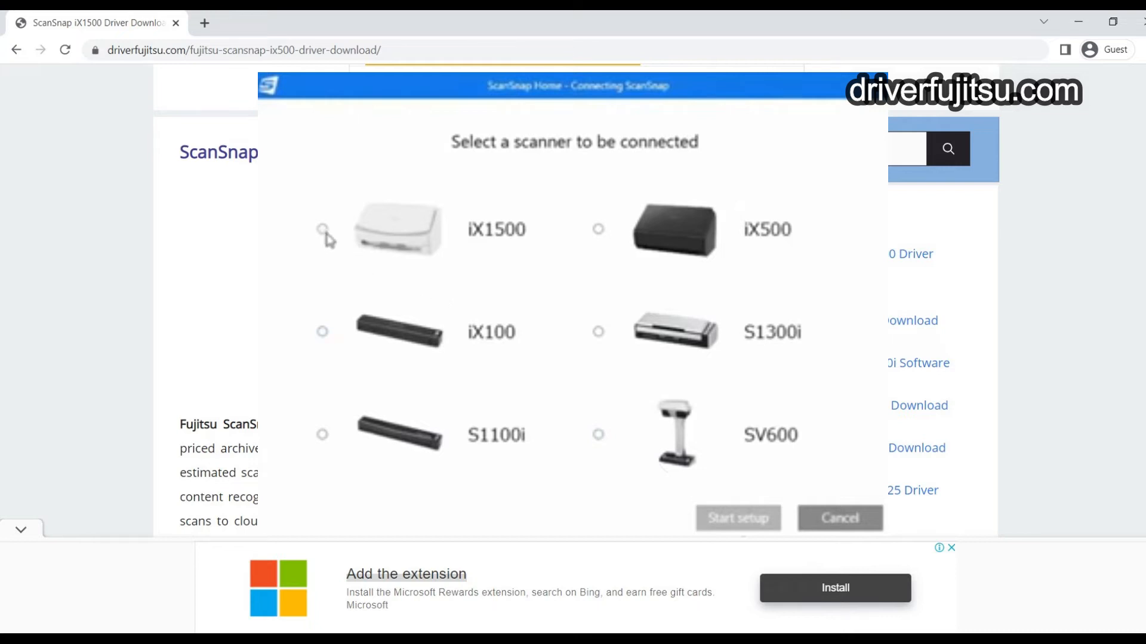
pyautogui.click(322, 230)
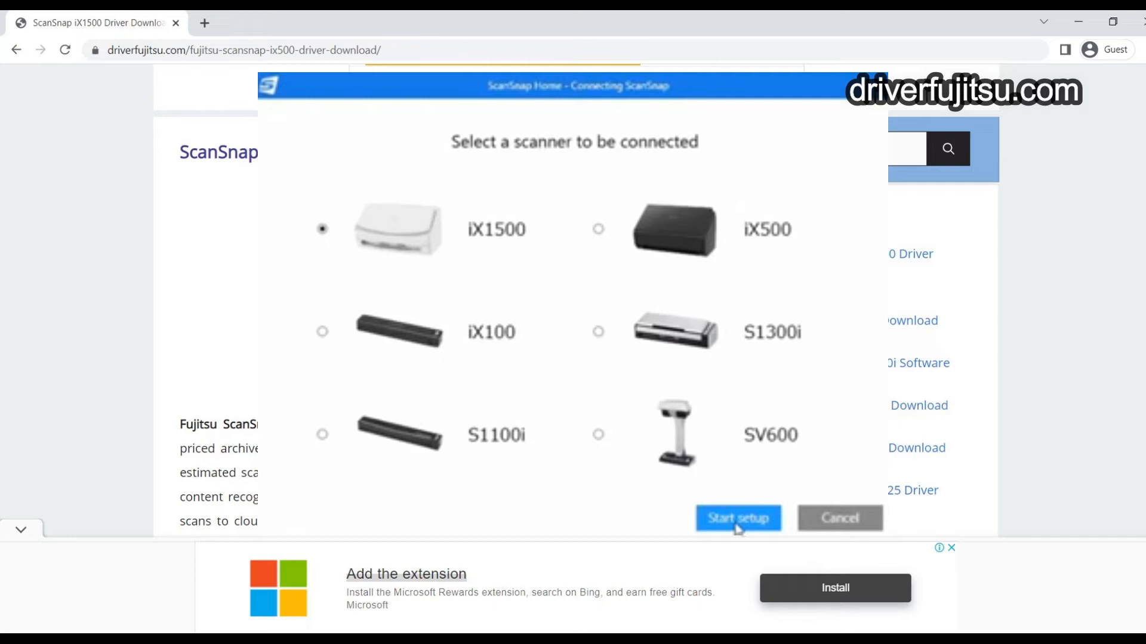
# Set up the iX1500 via USB cable connection and acknowledge the license activation notice.
pyautogui.click(737, 517)
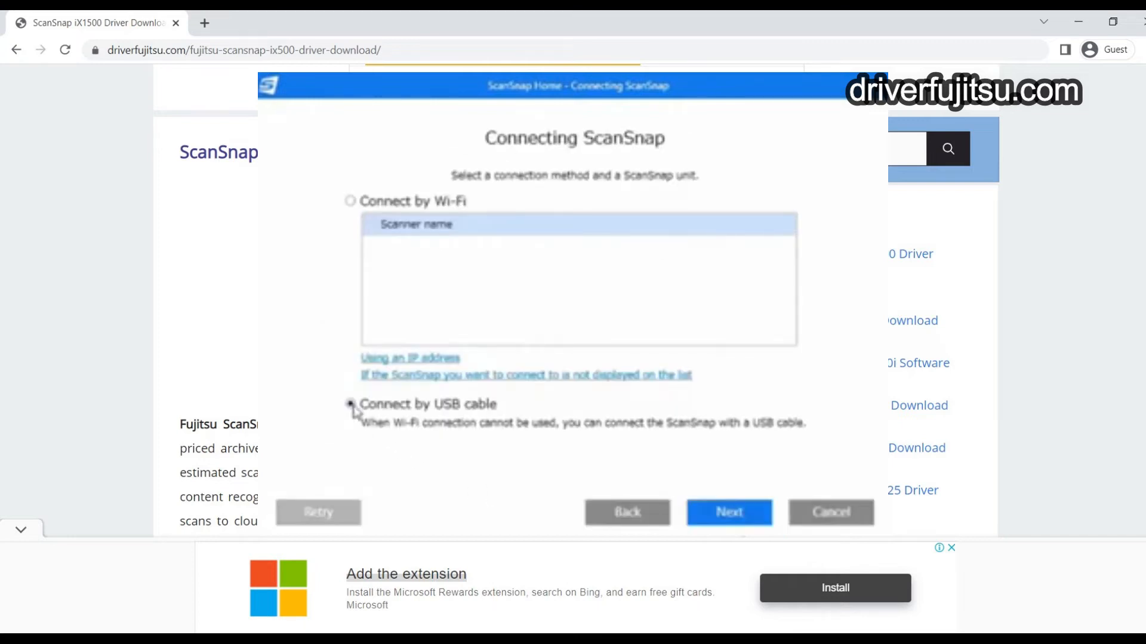
pyautogui.click(351, 403)
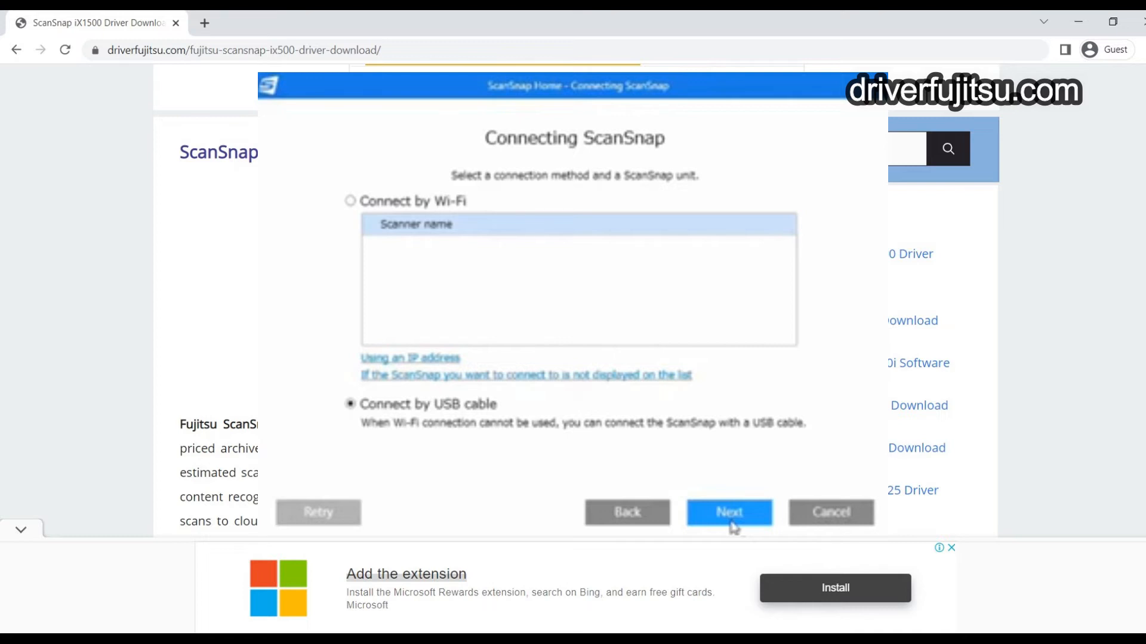
pyautogui.click(729, 513)
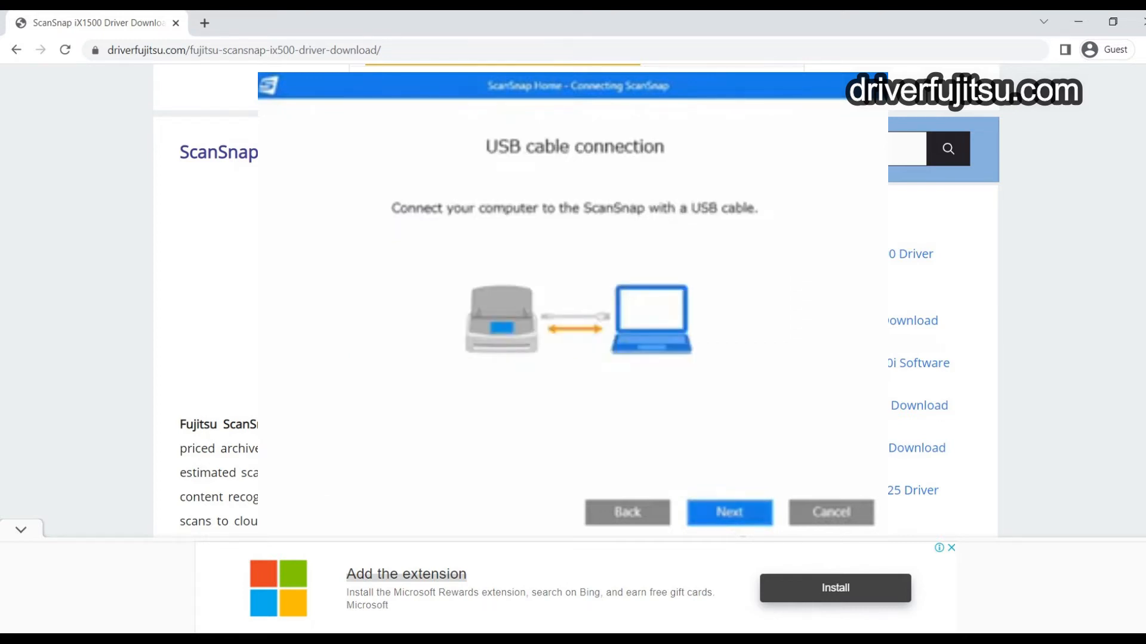
pyautogui.moveTo(740, 524)
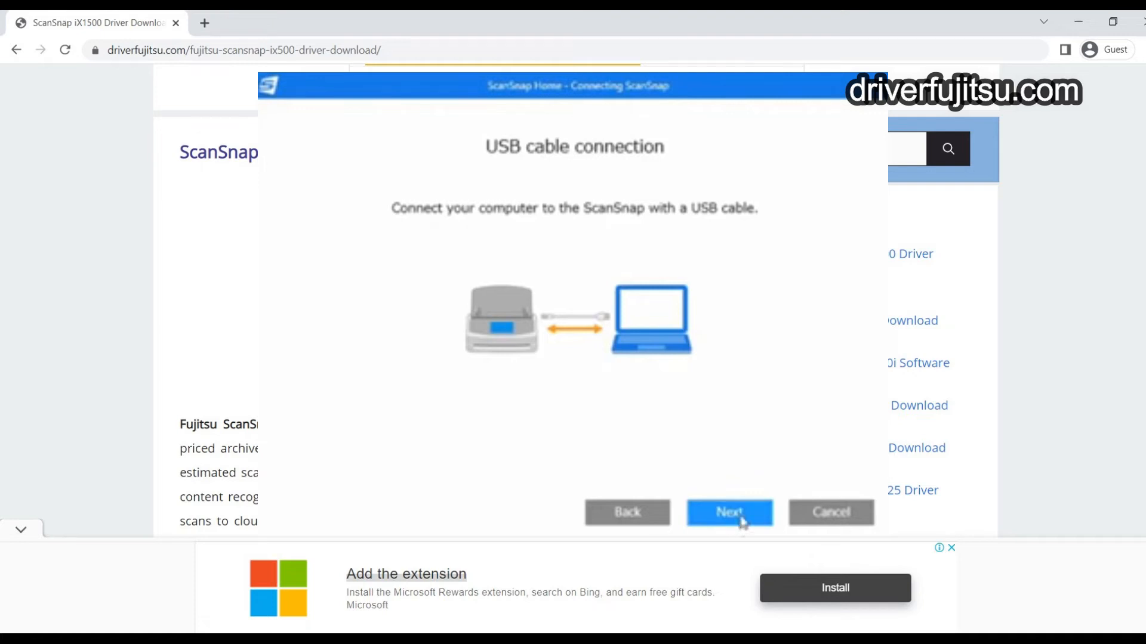
pyautogui.click(729, 513)
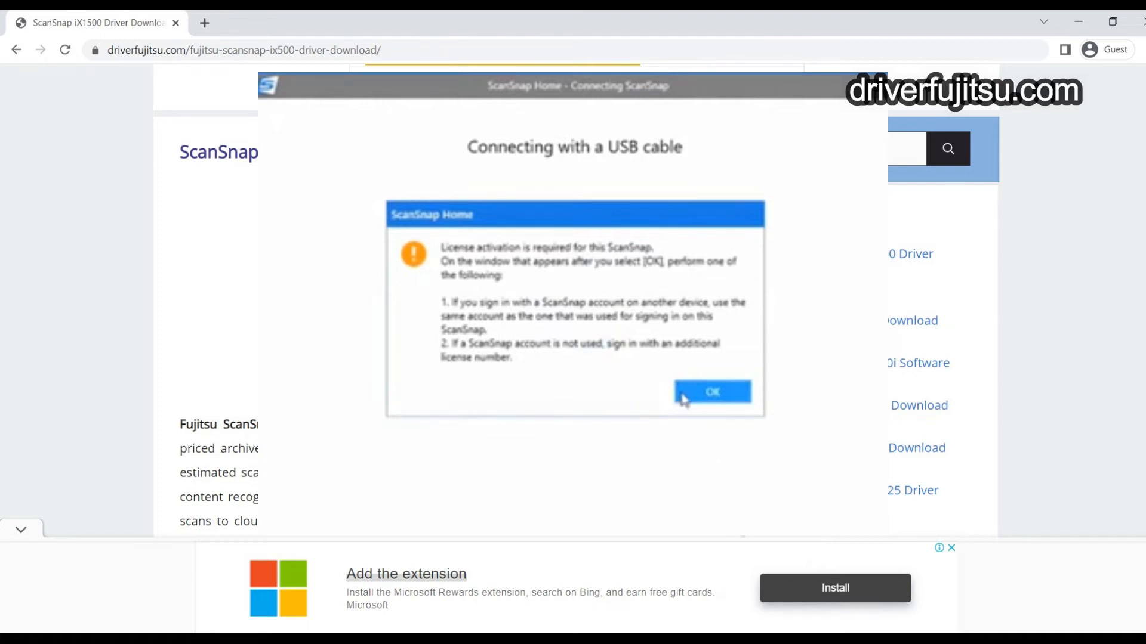
pyautogui.click(713, 391)
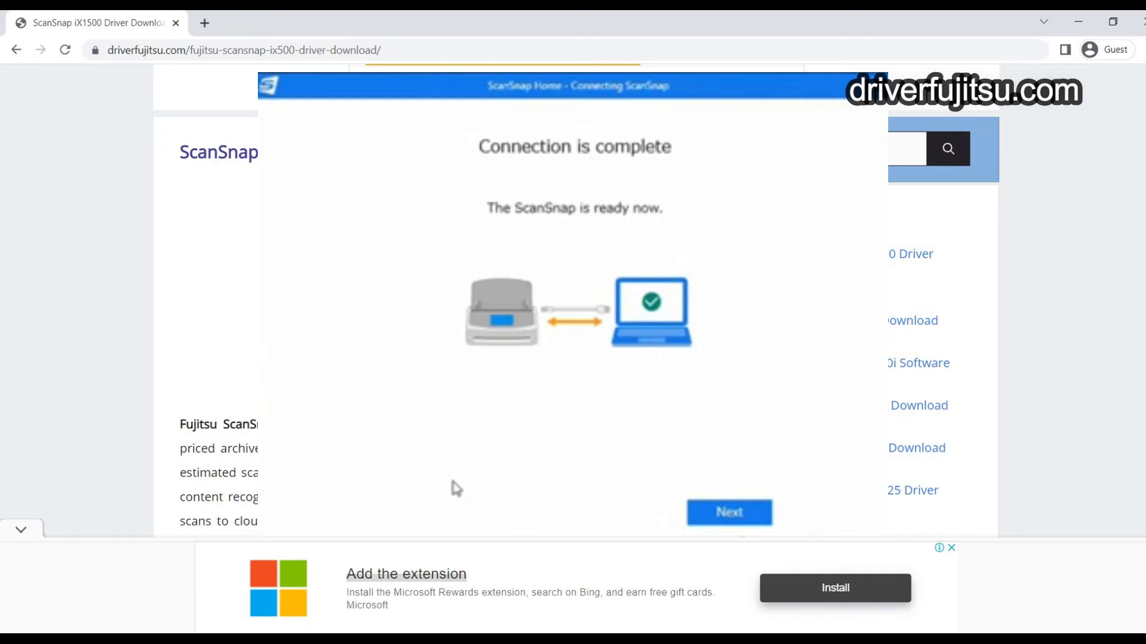
pyautogui.moveTo(732, 464)
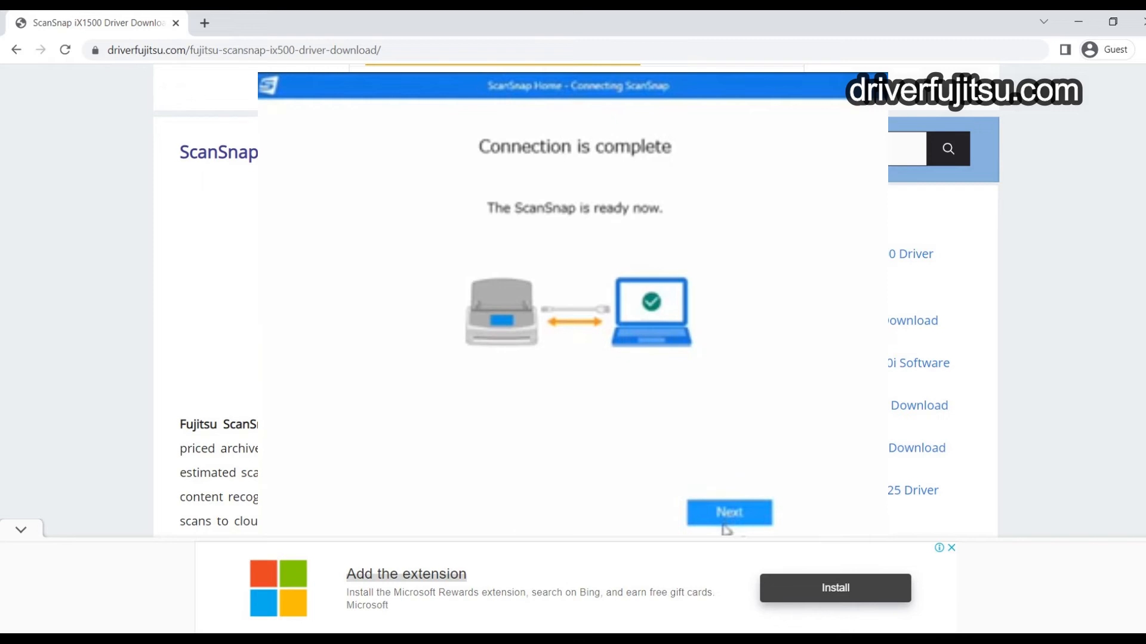
# Close the Connection complete and Let's use it! pages to reach the main window.
pyautogui.click(729, 514)
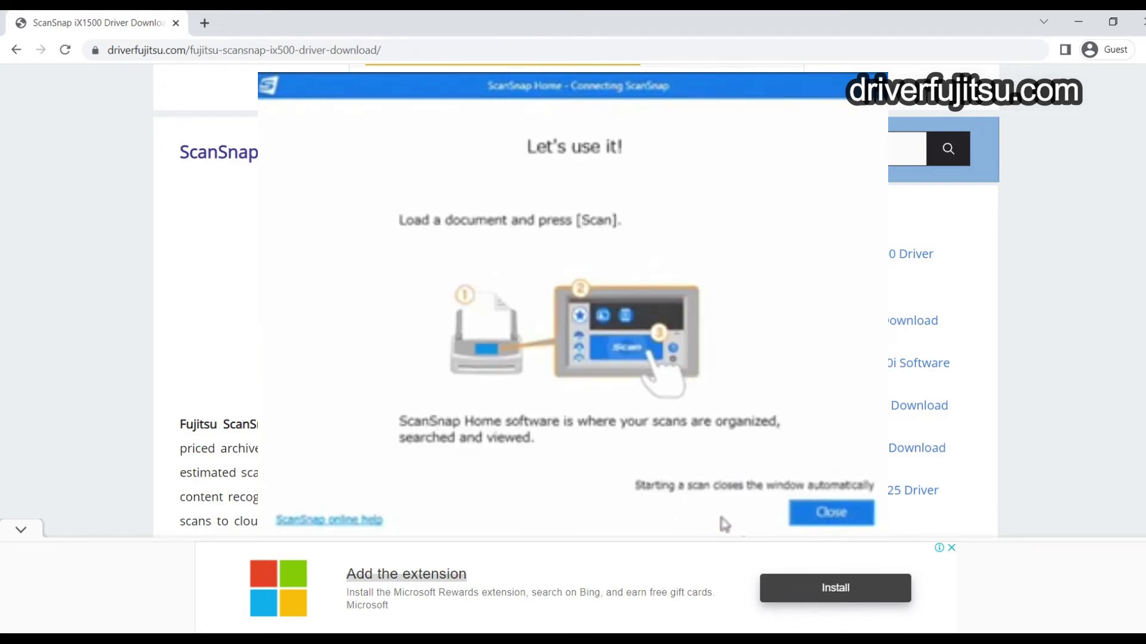
pyautogui.moveTo(826, 522)
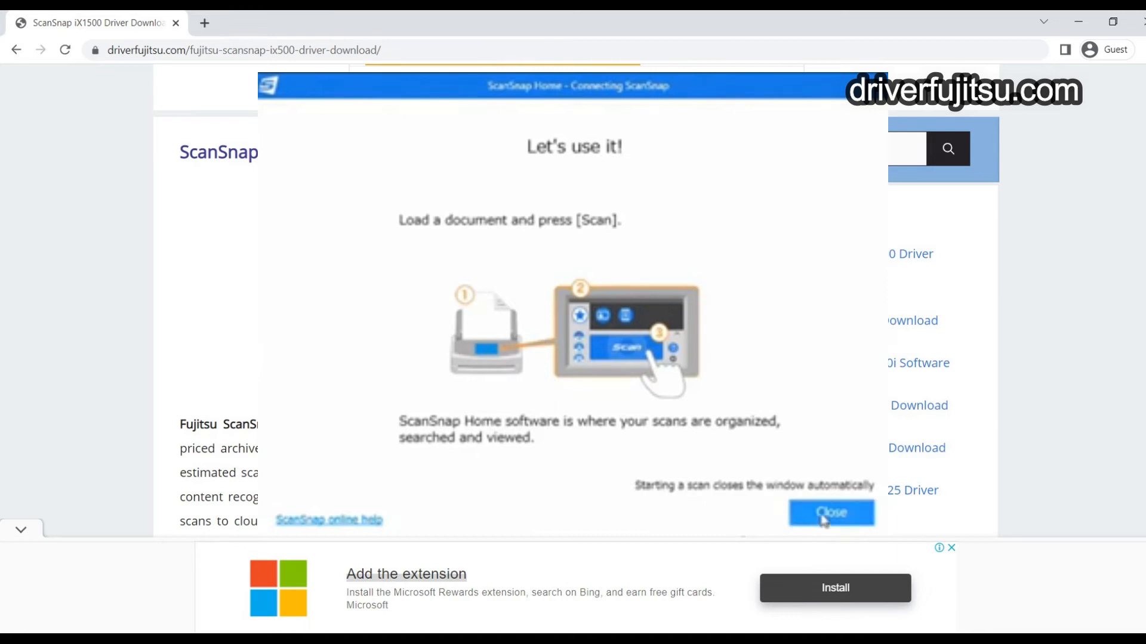
pyautogui.click(830, 513)
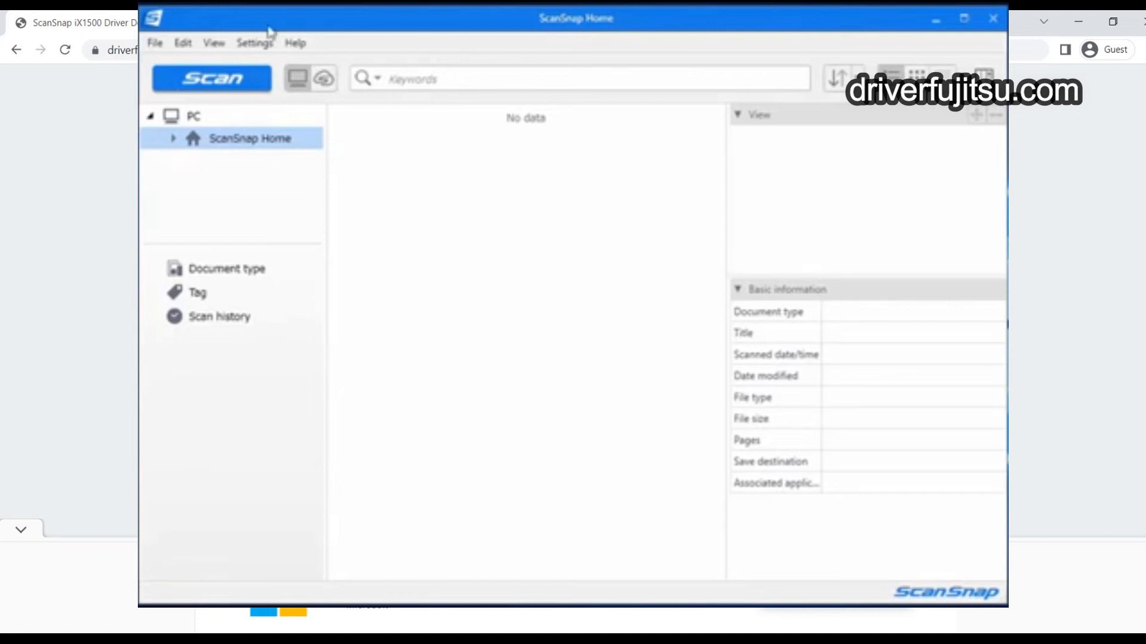
# Start Online Update from the Help menu to list recommended updates.
pyautogui.click(294, 43)
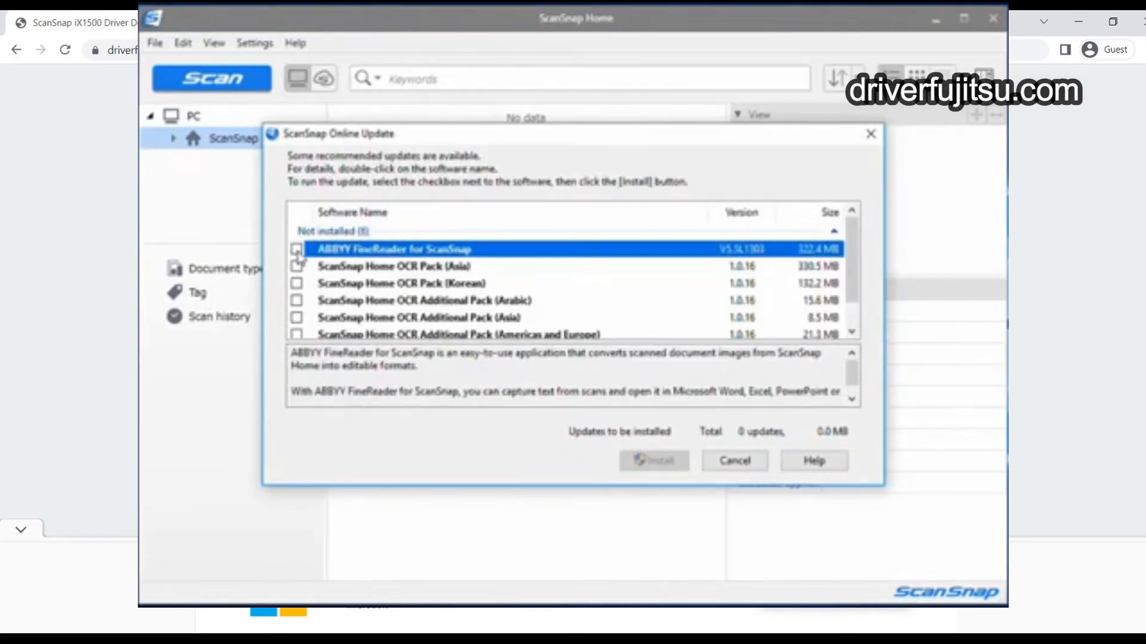
# Select ABBYY FineReader for ScanSnap and the OCR Additional Pack (Americas and Europe) and install them.
pyautogui.click(296, 248)
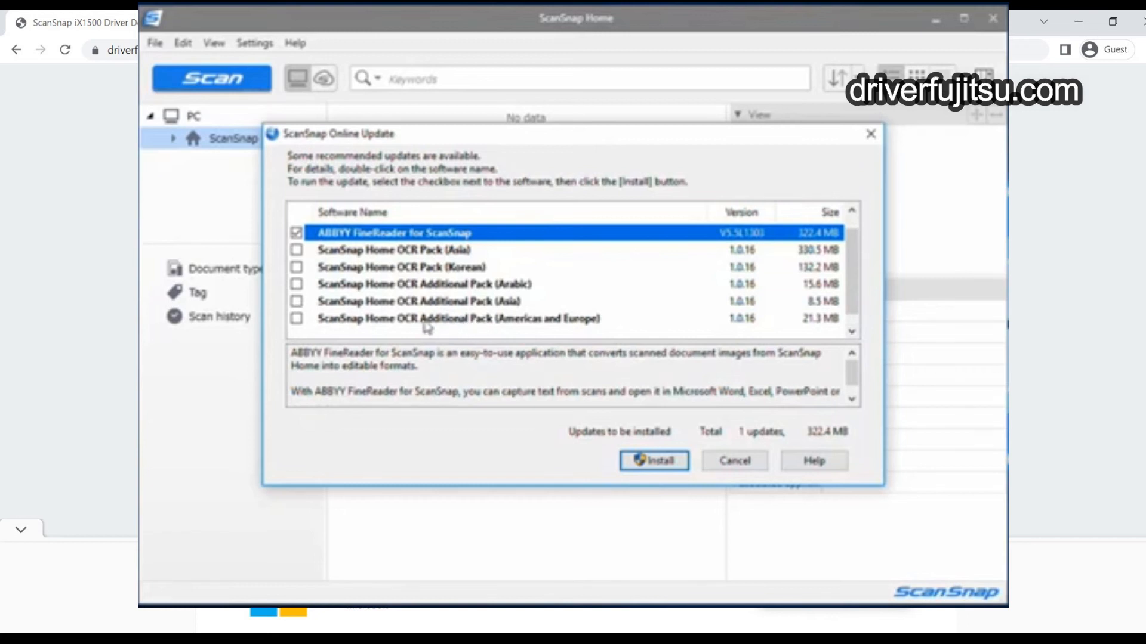
pyautogui.click(296, 318)
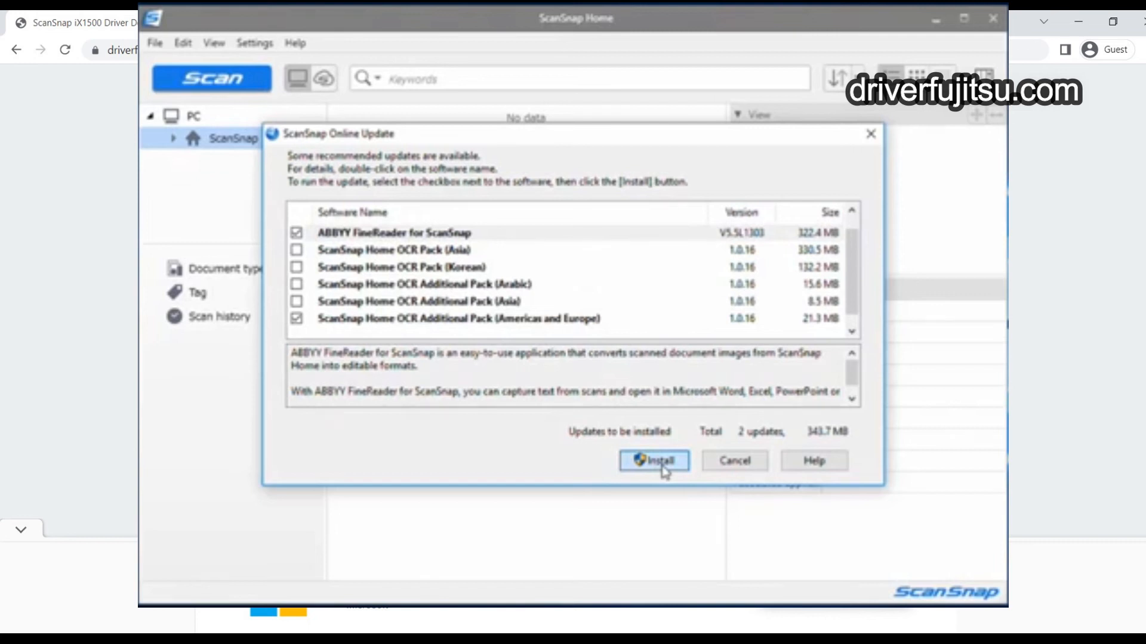
pyautogui.click(654, 461)
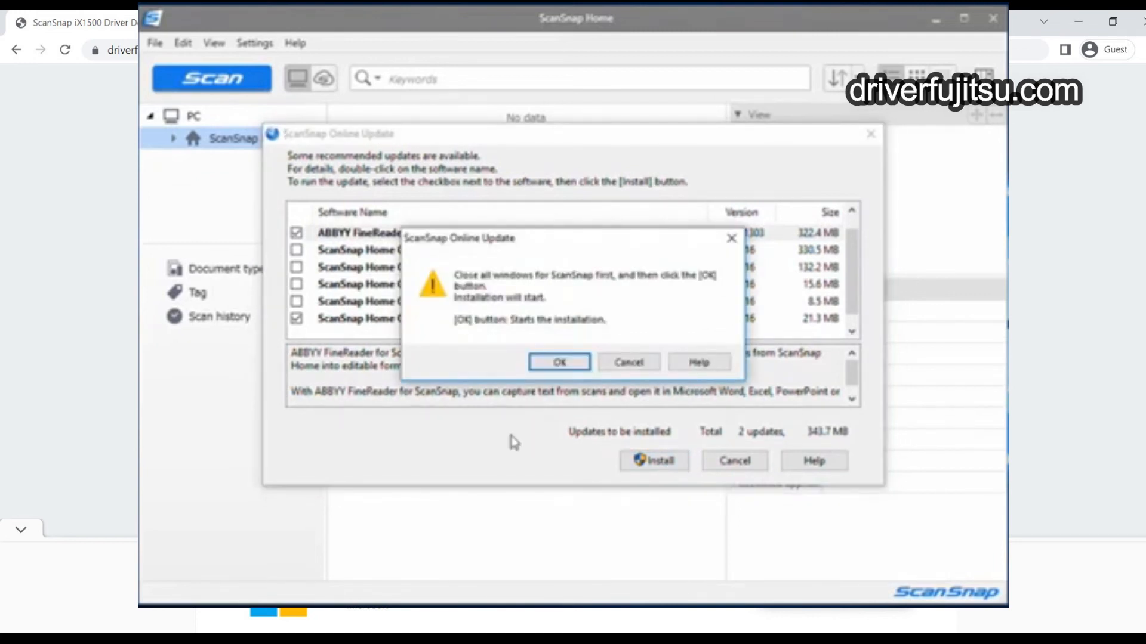
pyautogui.moveTo(988, 41)
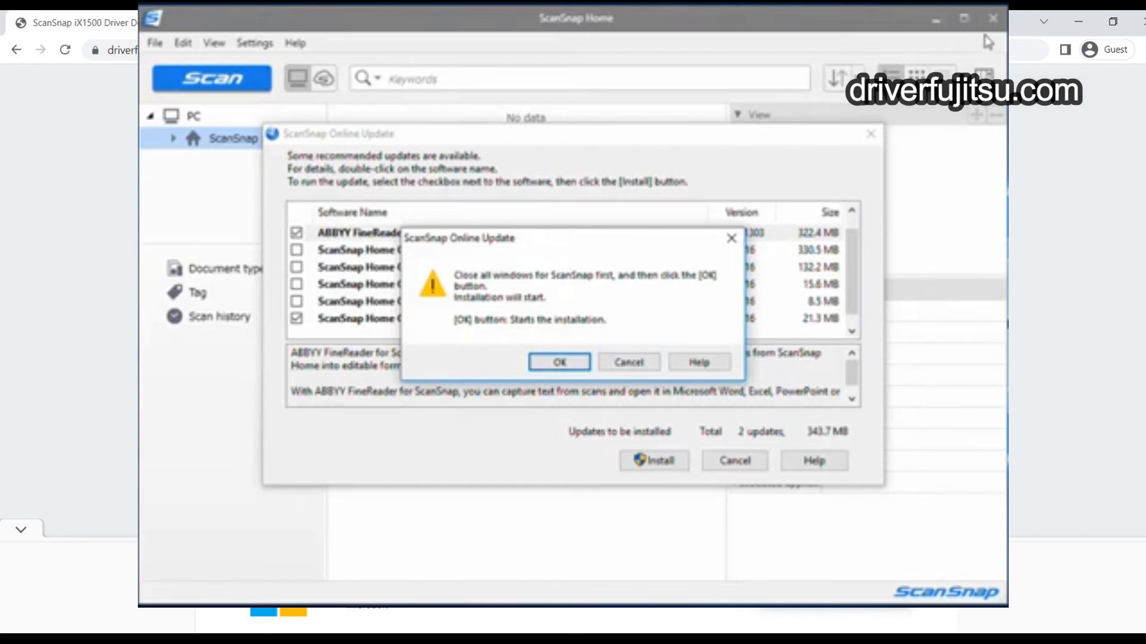